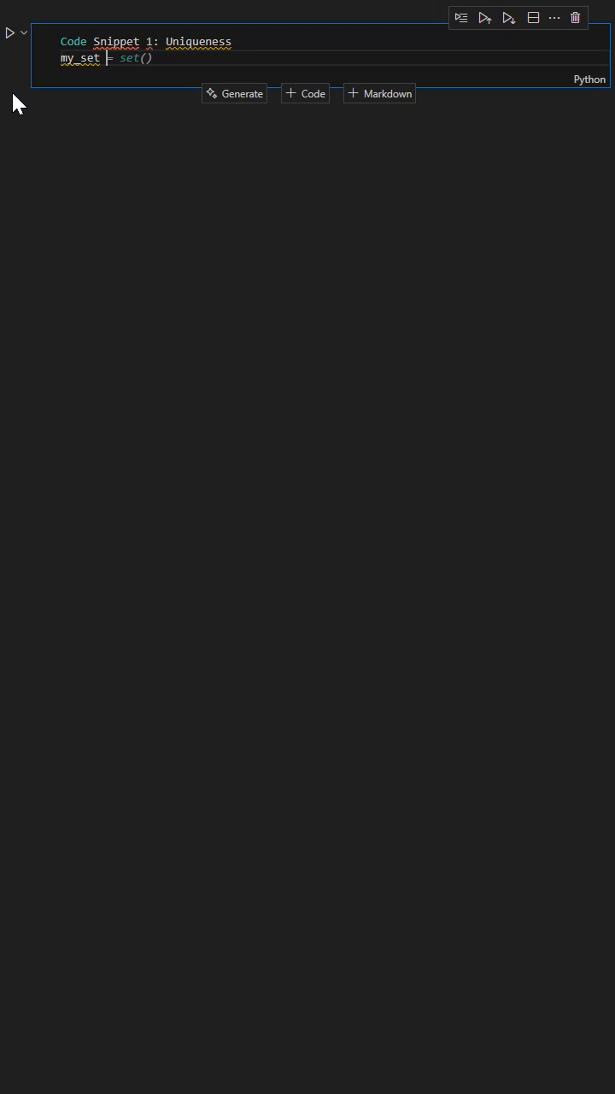
# Step: Define my_set = {1, 2, 3, 2, 4, 1} and print it with a 'My set after duplication' message
pyautogui.write('{1, 2, 3, 4, 5}')
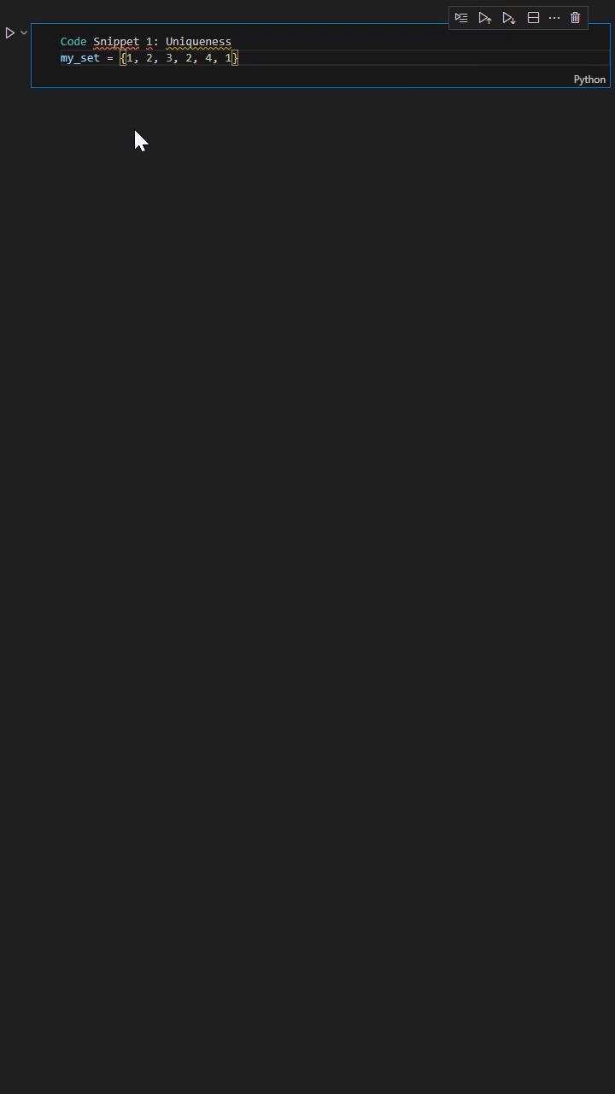
pyautogui.moveTo(166, 126)
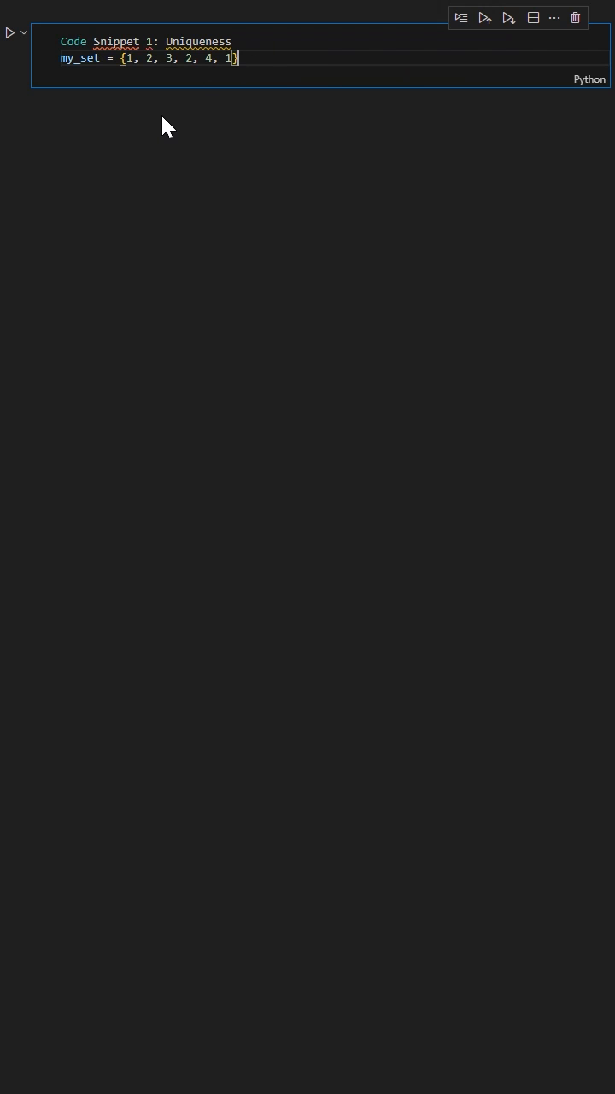
pyautogui.write('print(f"My set contains: {my_set}")')
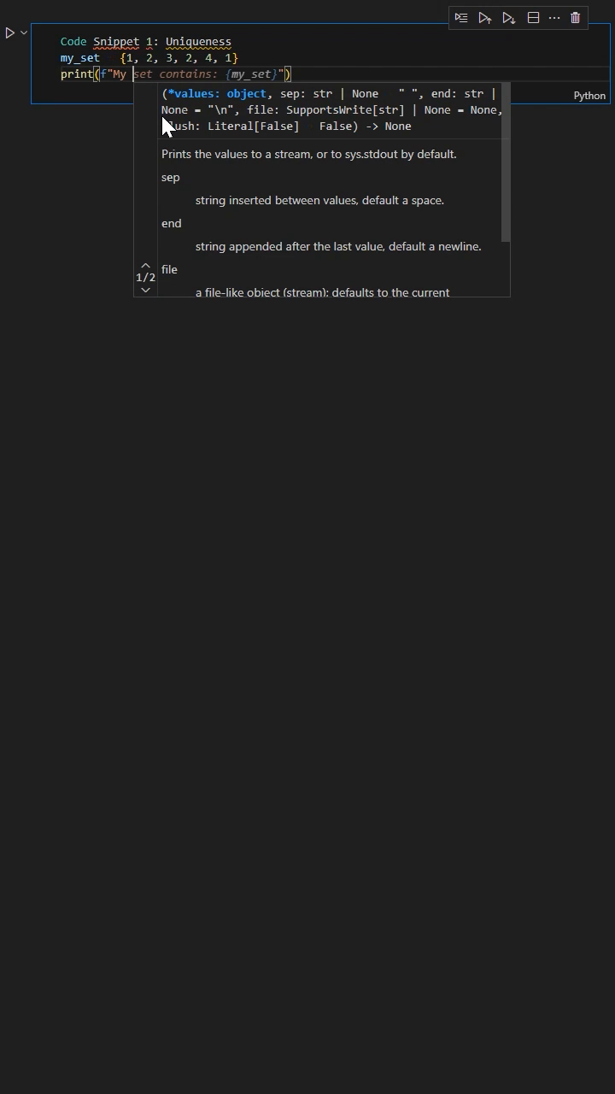
pyautogui.write('after adding elements:')
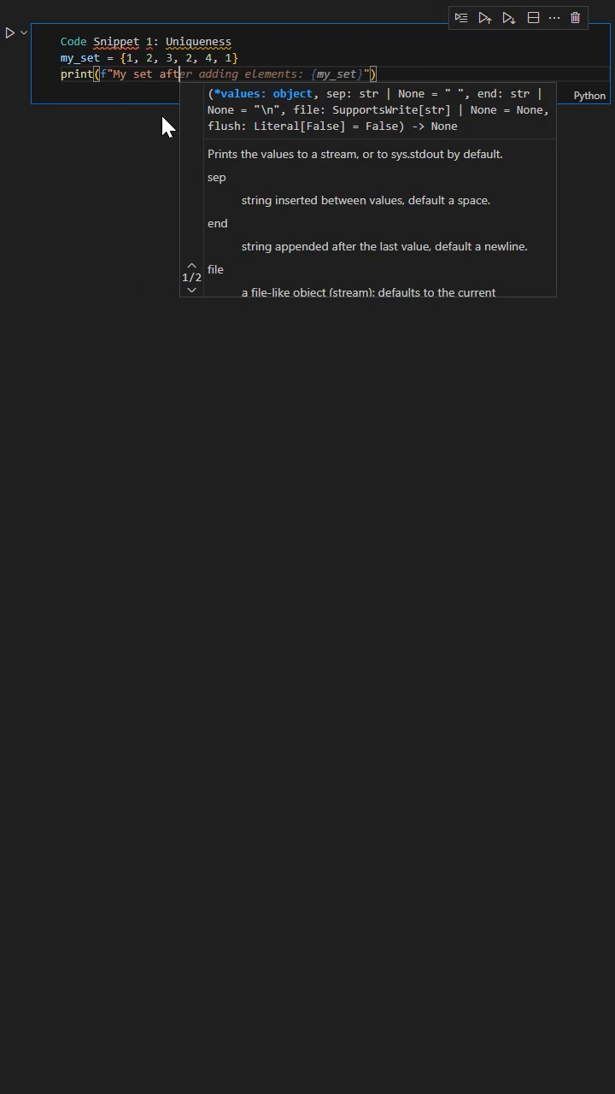
pyautogui.write('duplicate removal')
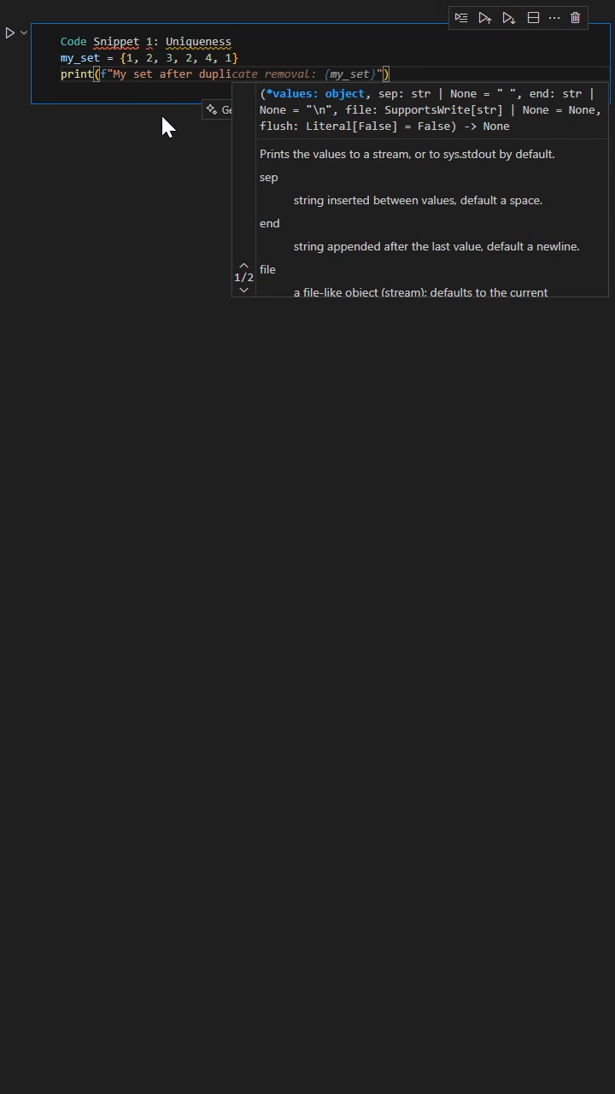
pyautogui.write('duplications removed')
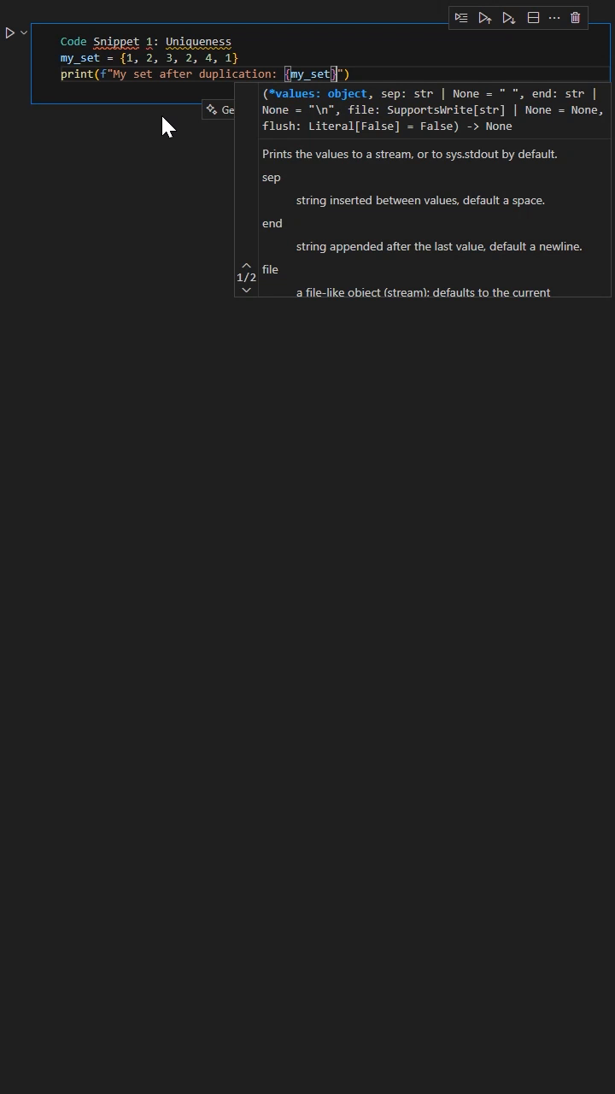
# Step: Run the first cell so it prints 'My set after duplication: {1, 2, 3, 4}'
pyautogui.click(485, 17)
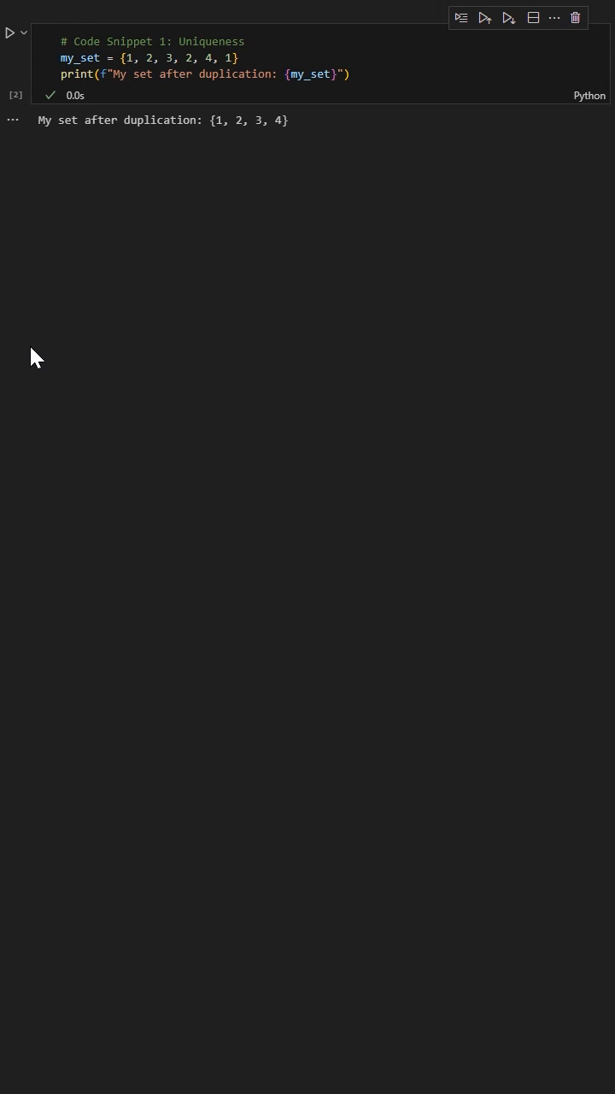
pyautogui.moveTo(43, 365)
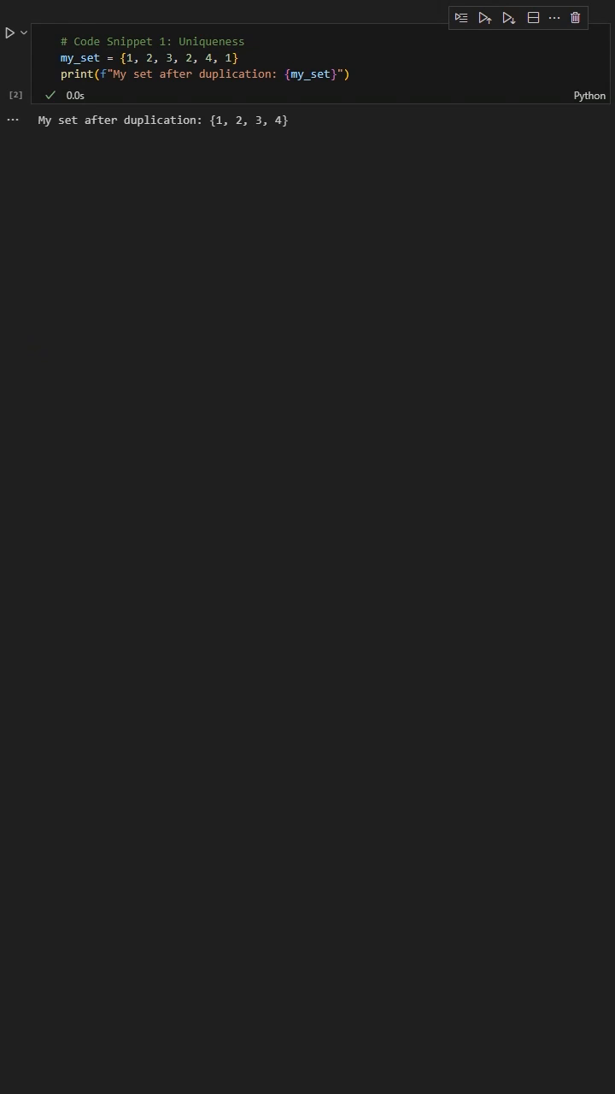
# Step: Add a second code cell headed 'Fast Membership Testing' defining prime_numbers as primes 2 through 29
pyautogui.click(98, 10)
pyautogui.write('# Code Sni')
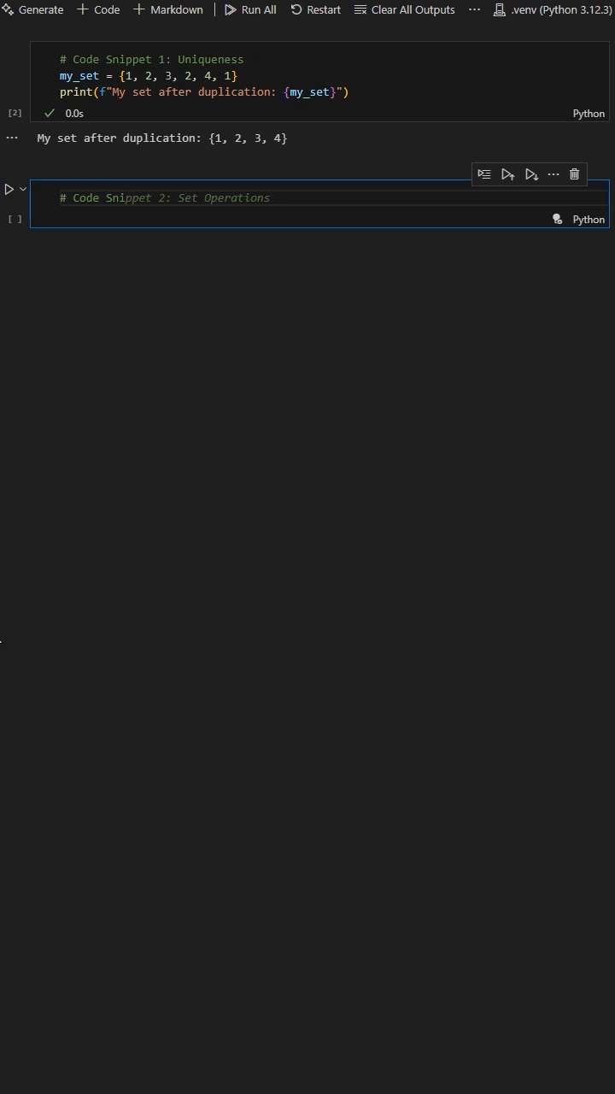
pyautogui.click(164, 197)
pyautogui.write('ppet 2')
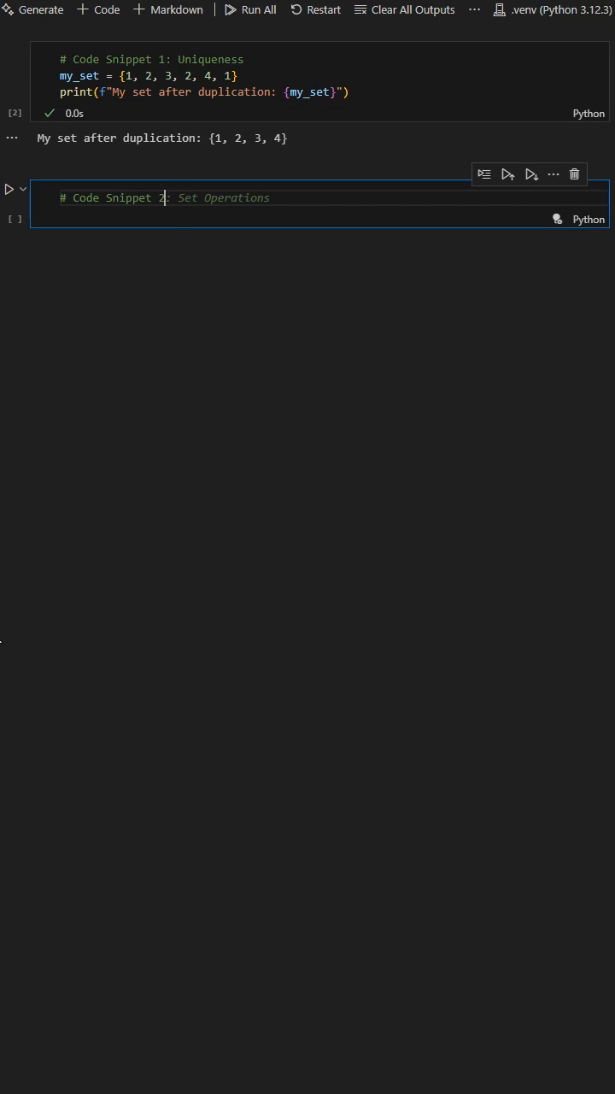
pyautogui.write('F')
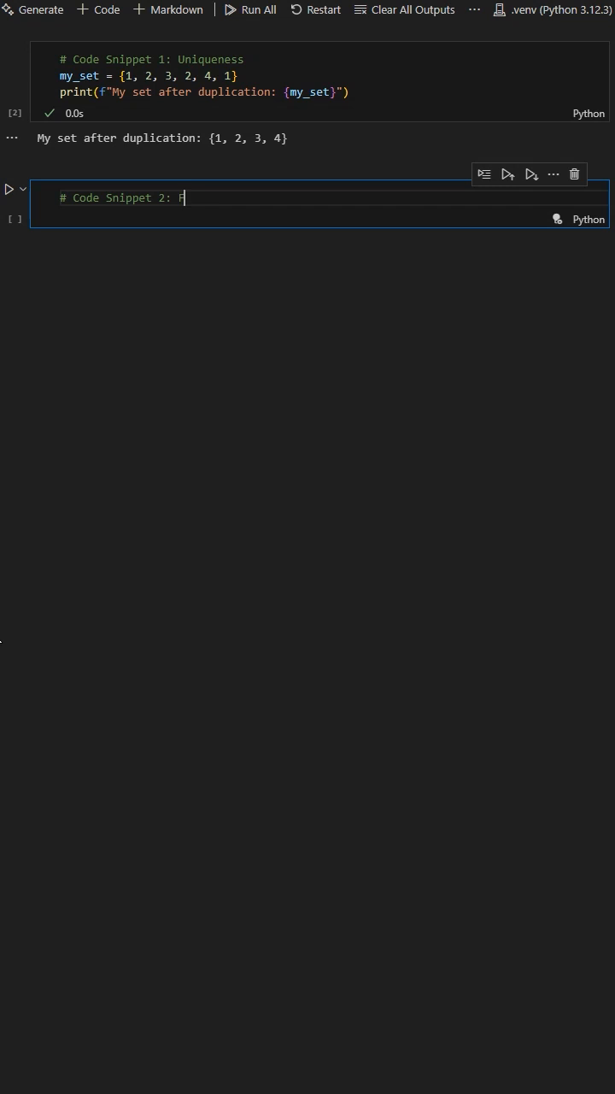
pyautogui.write('ast Membership Testing')
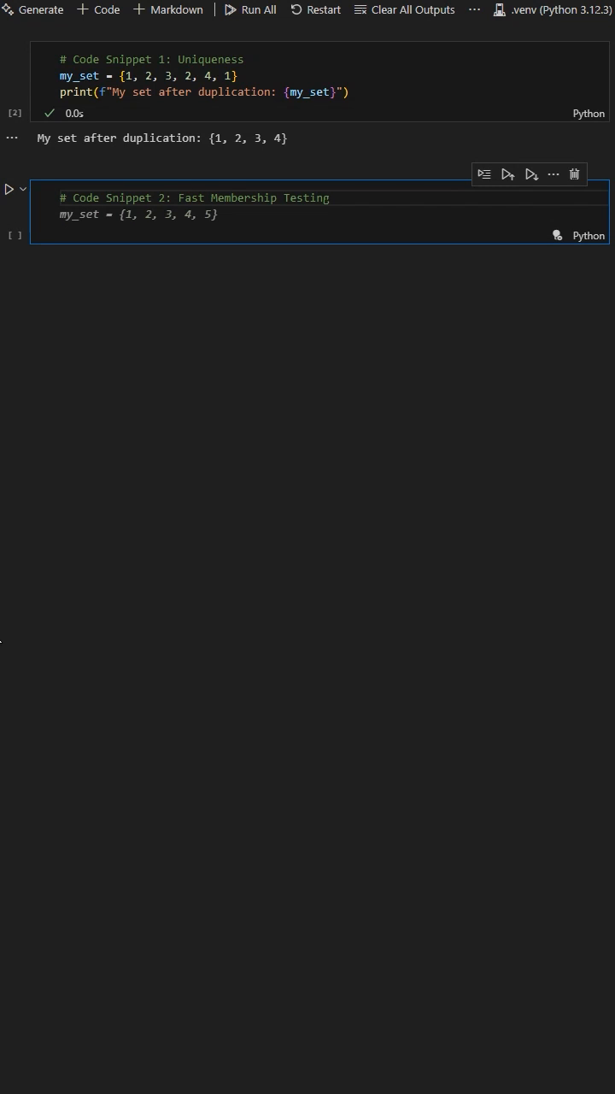
pyautogui.write('print(f"Is 2 in my_set? {\'Yes\' if 2 in my_set else \'No\'}")')
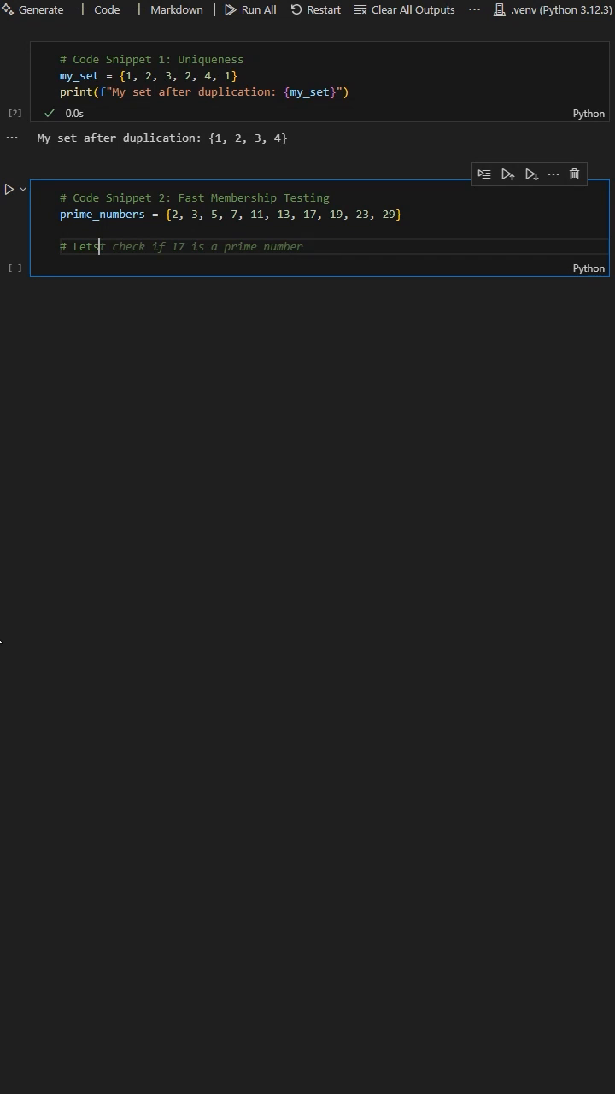
# Step: Comment about checking 7 and store '7 in prime_numbers' as is_seven_prime
pyautogui.write("'")
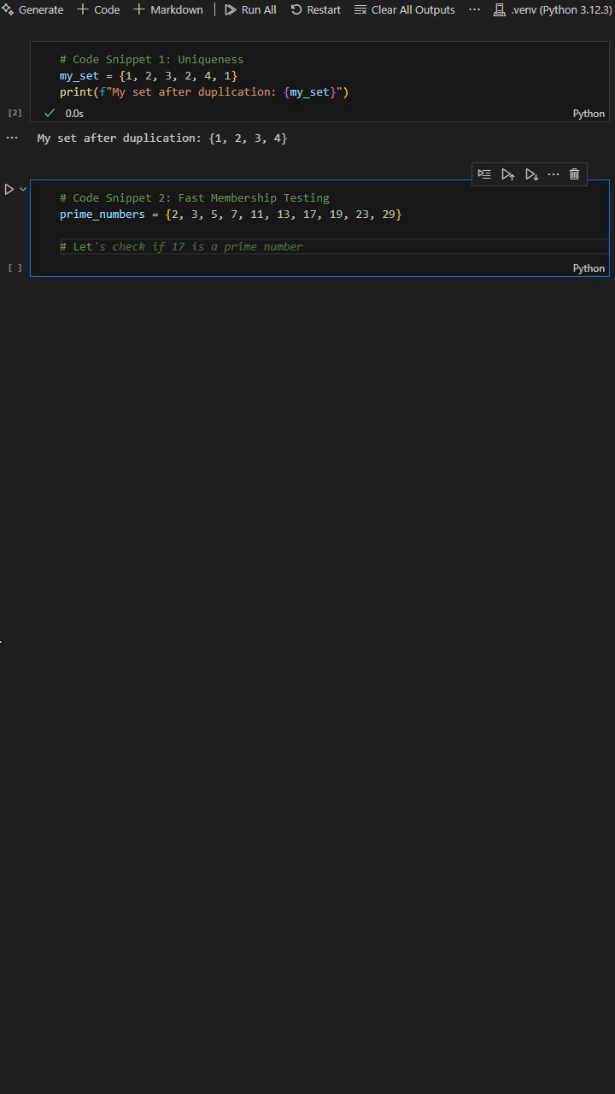
pyautogui.click(171, 246)
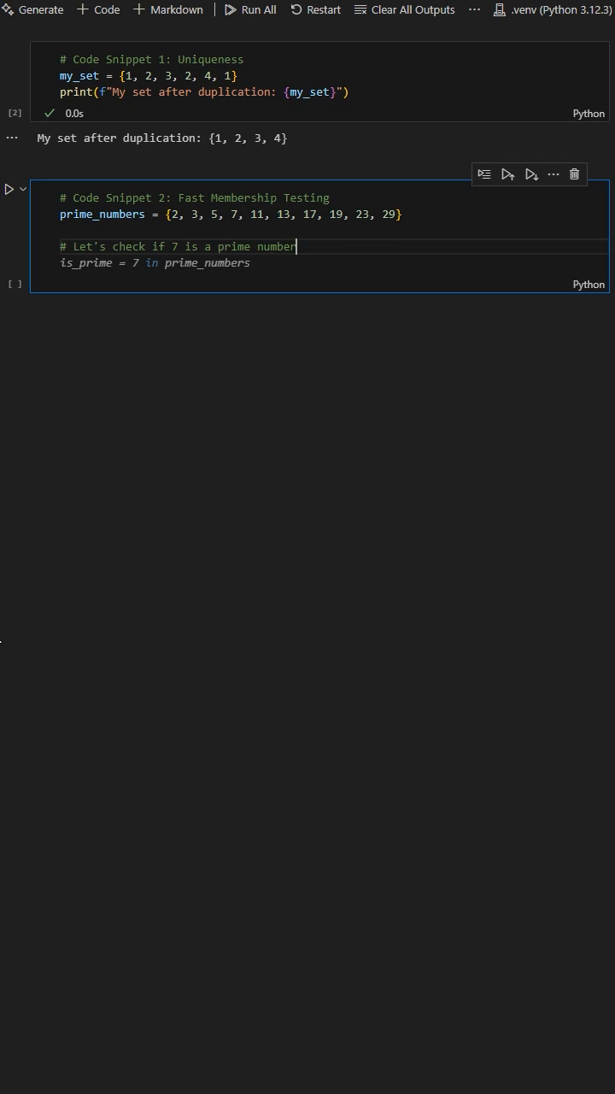
pyautogui.write('is')
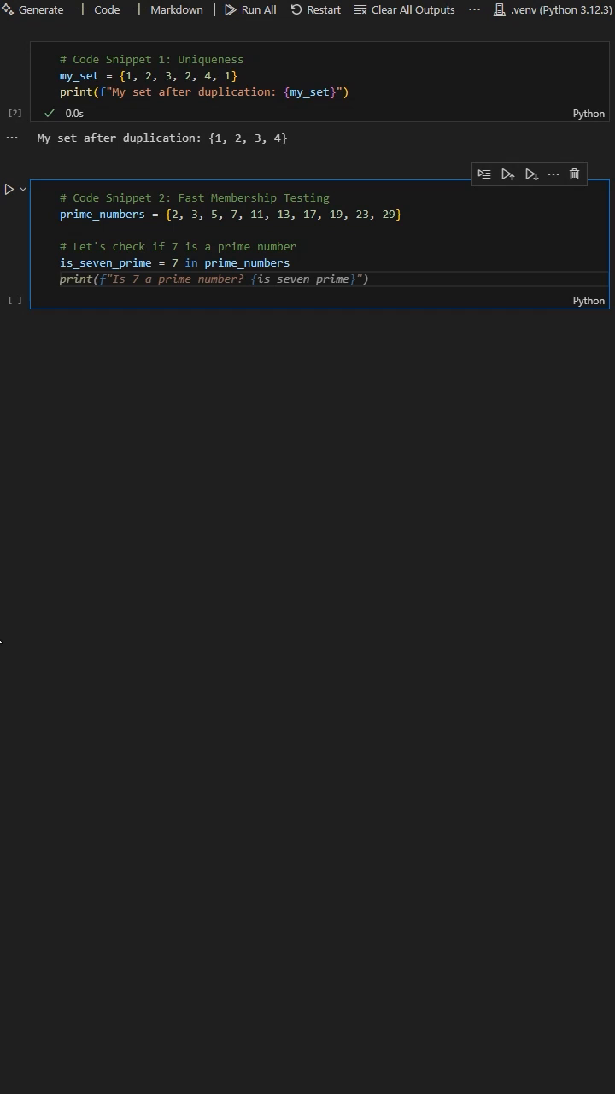
# Step: Run the second cell, printing 'Is 7 a prime number? True'
pyautogui.click(368, 280)
pyautogui.write('print(f"Is 7 a prime number? {is_seven_prime}")')
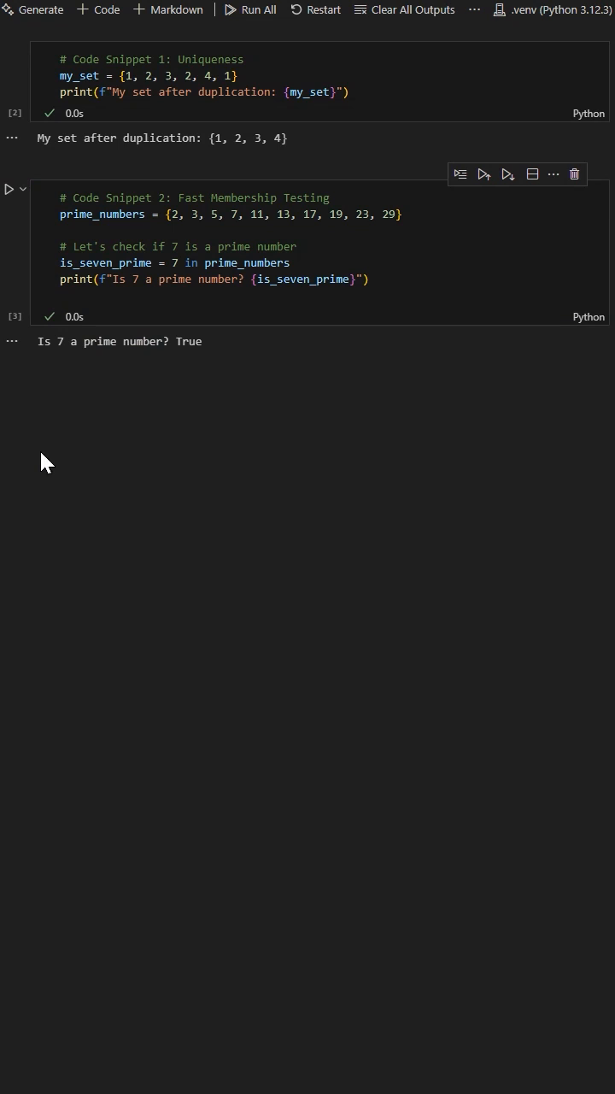
pyautogui.moveTo(150, 435)
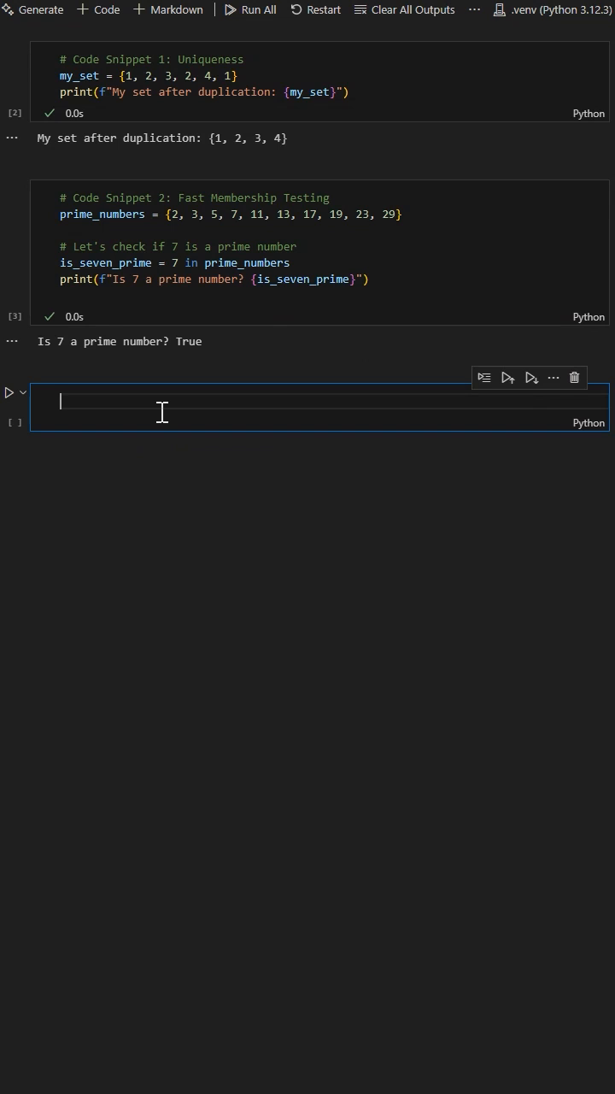
# Step: Comment on a non-prime like 10, set is_ten_prime = 10 in prime_numbers, and print it
pyautogui.write('# additional_set = {31, 37, 41}')
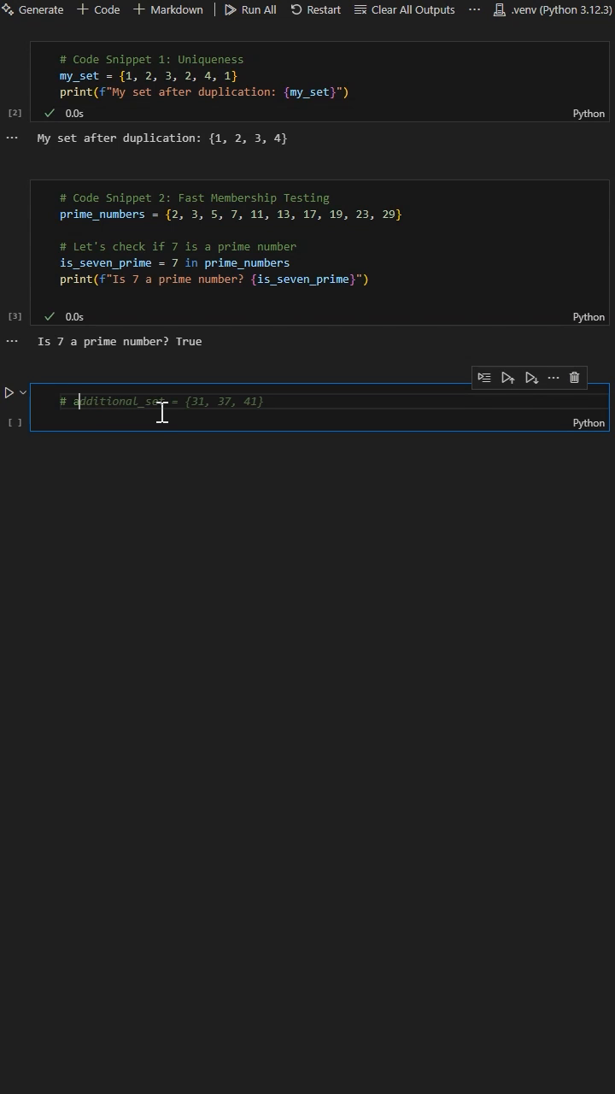
pyautogui.write('# and what about 4?')
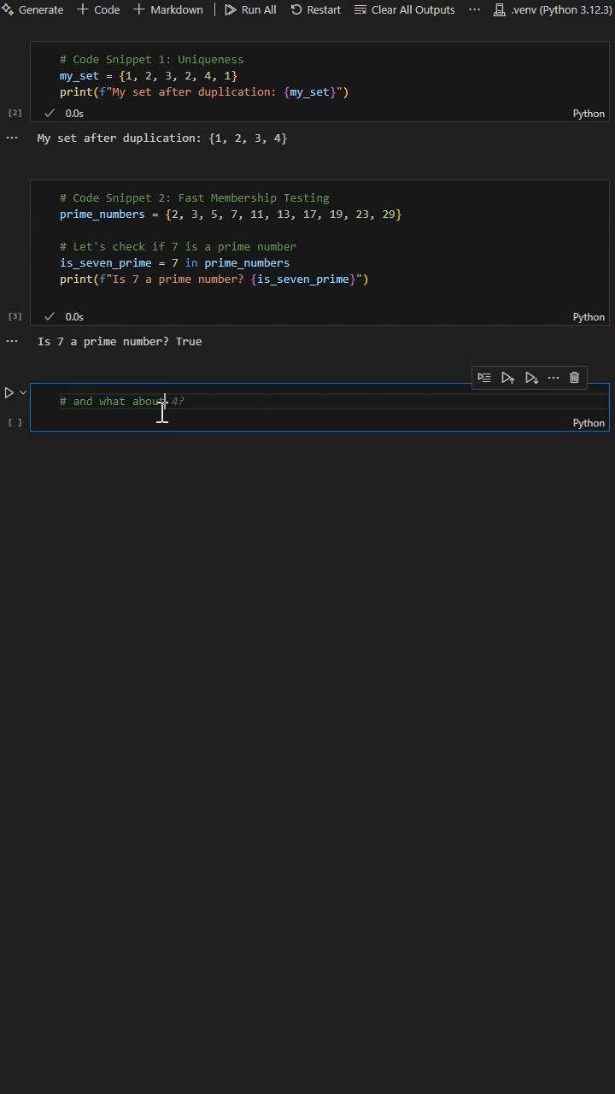
pyautogui.write('a')
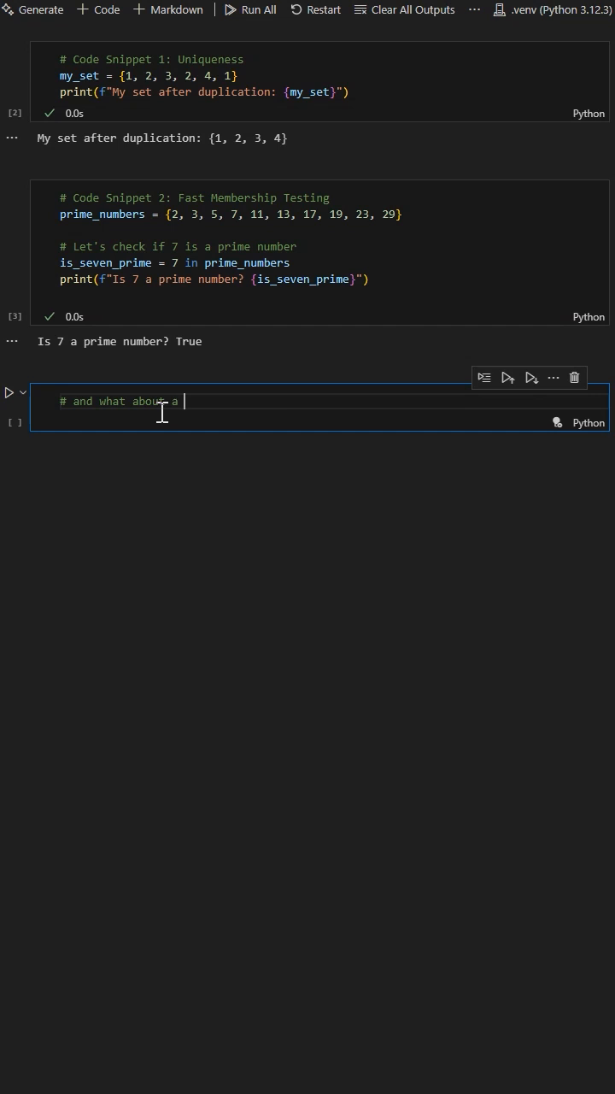
pyautogui.write('non-prime number?')
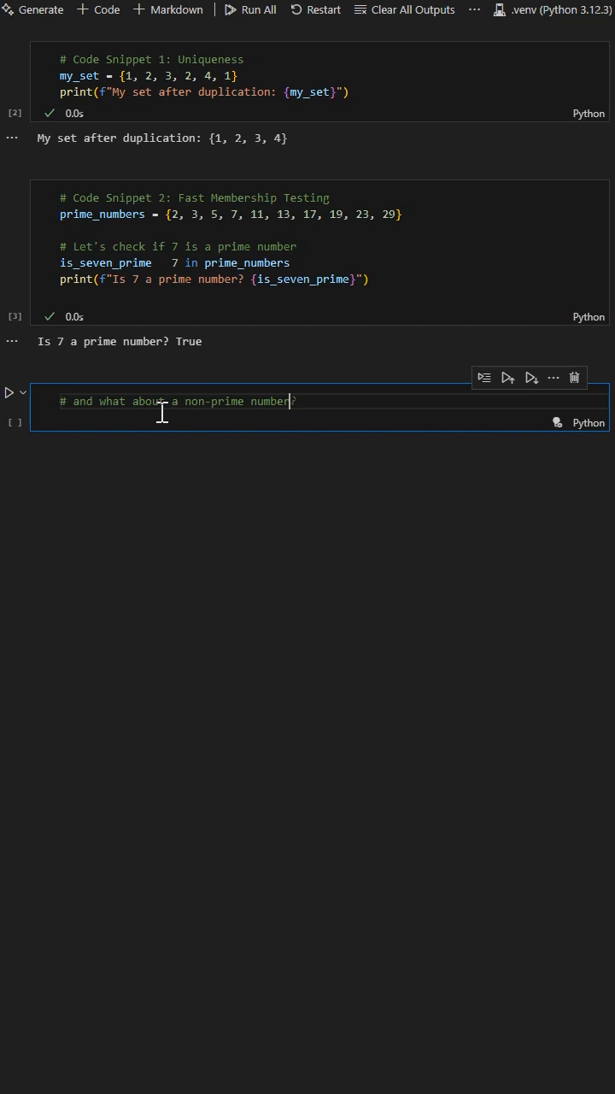
pyautogui.write('like 10?')
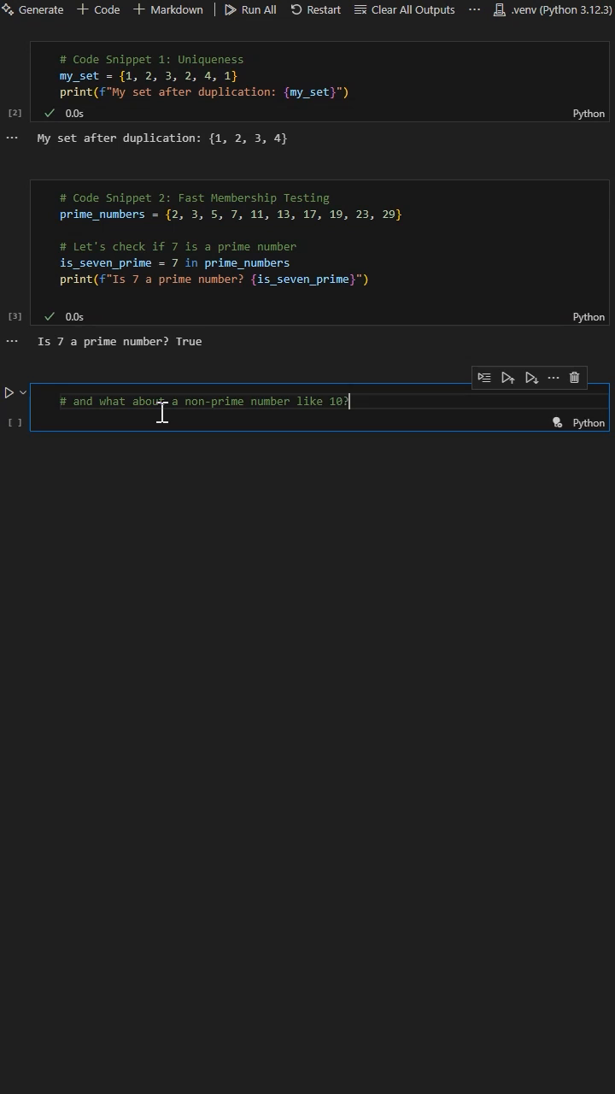
pyautogui.write('is_ten_prime = 10 in prime_numbers')
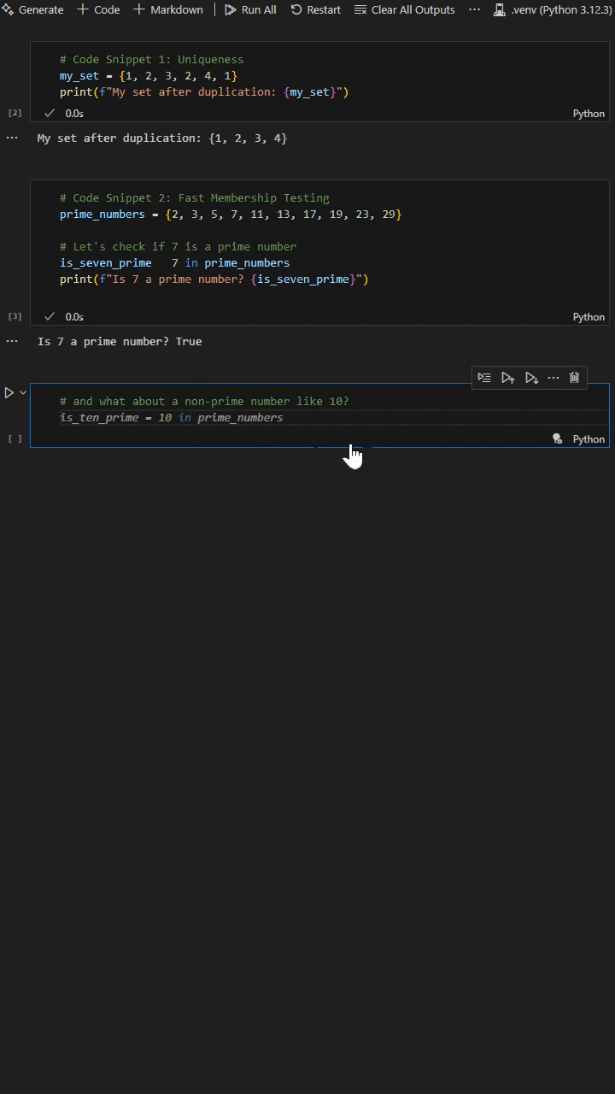
pyautogui.write('print(f"Is 10 a prime number? {is_ten_prime}")')
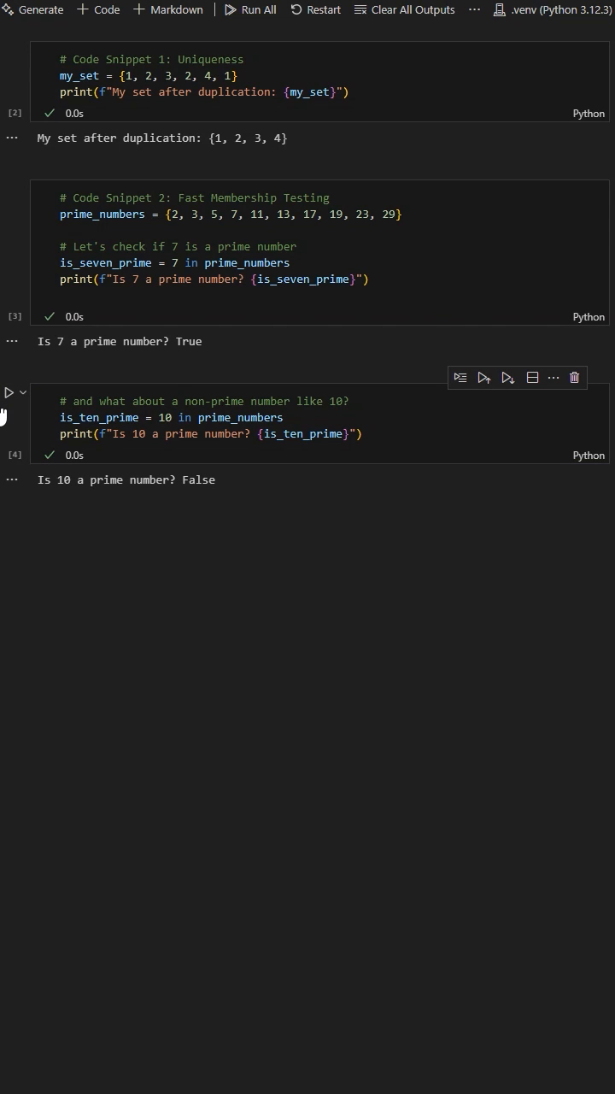
pyautogui.moveTo(234, 551)
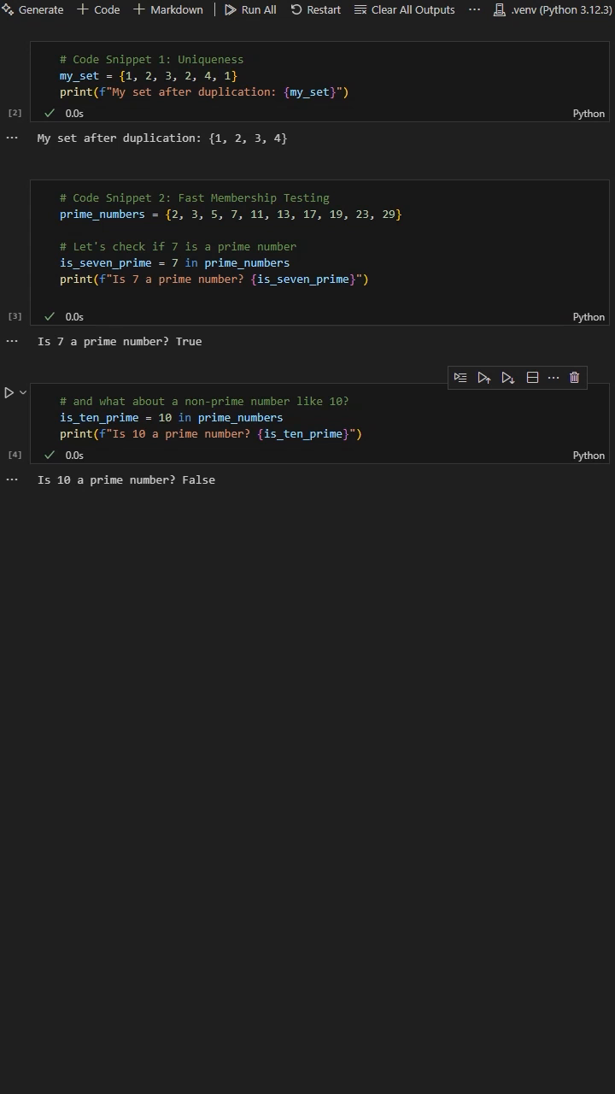
pyautogui.moveTo(405, 9)
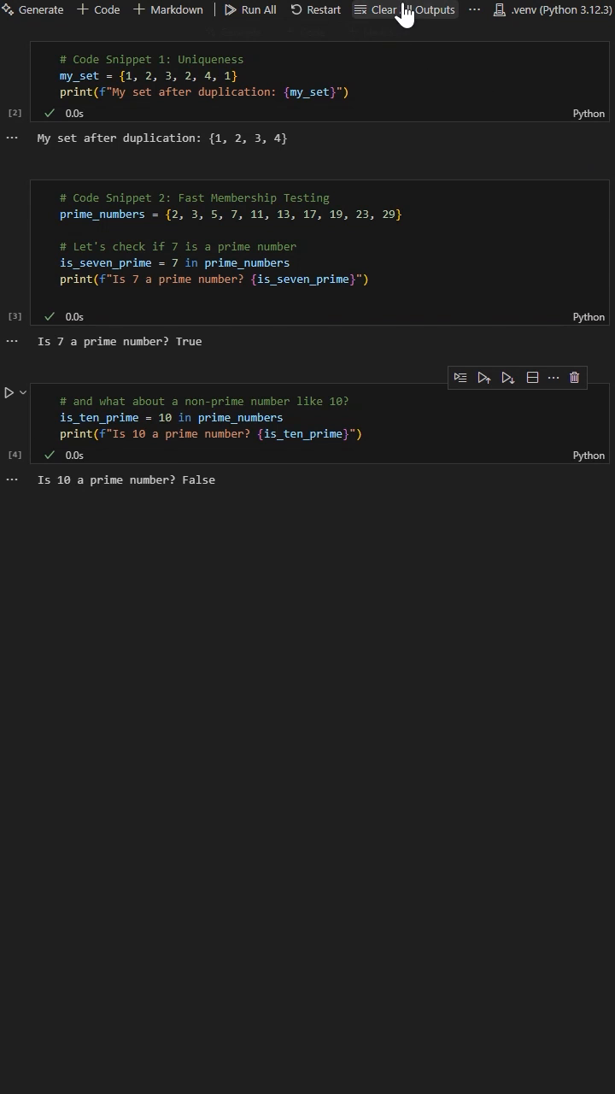